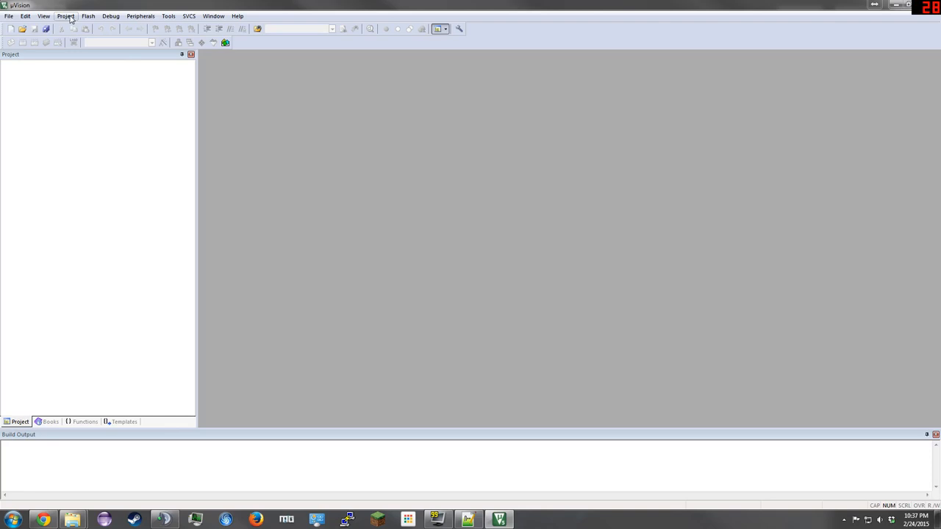
Step: Create a new uVision project and save it as 'new'
click(66, 16)
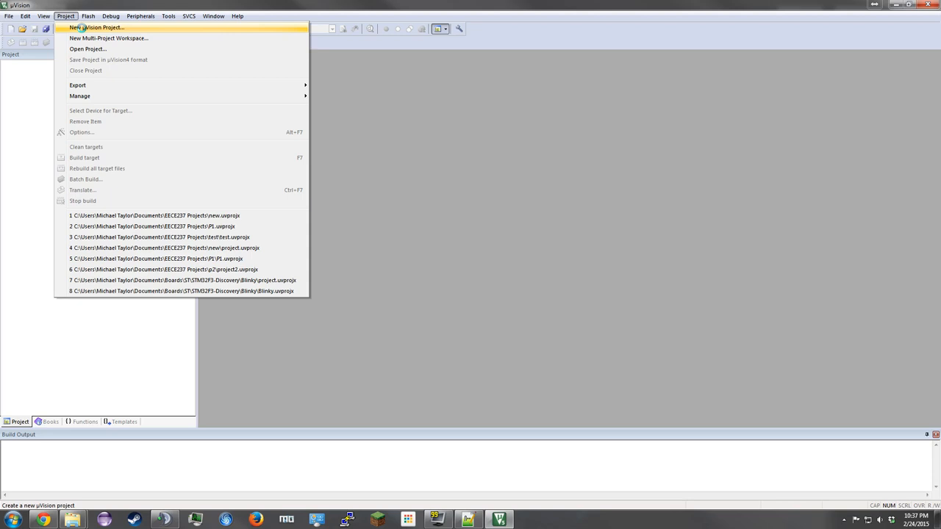
click(103, 26)
text(new)
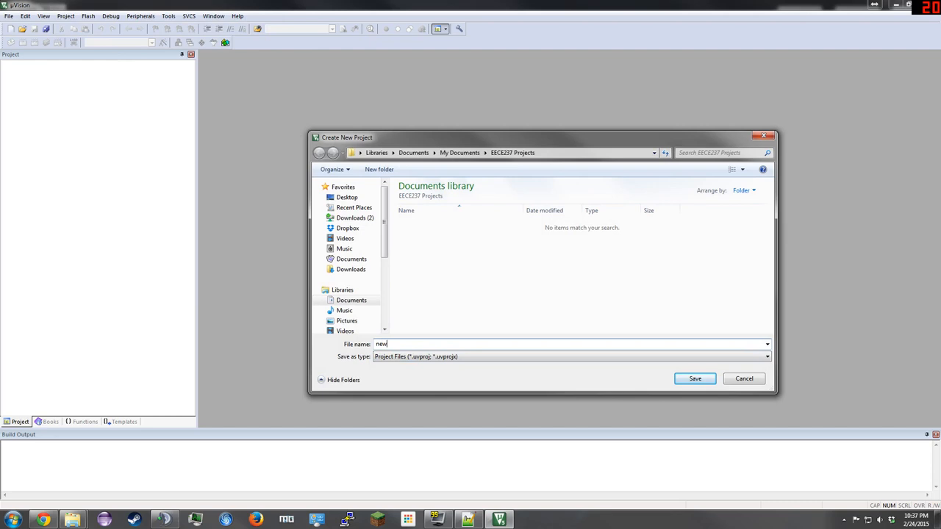
click(695, 378)
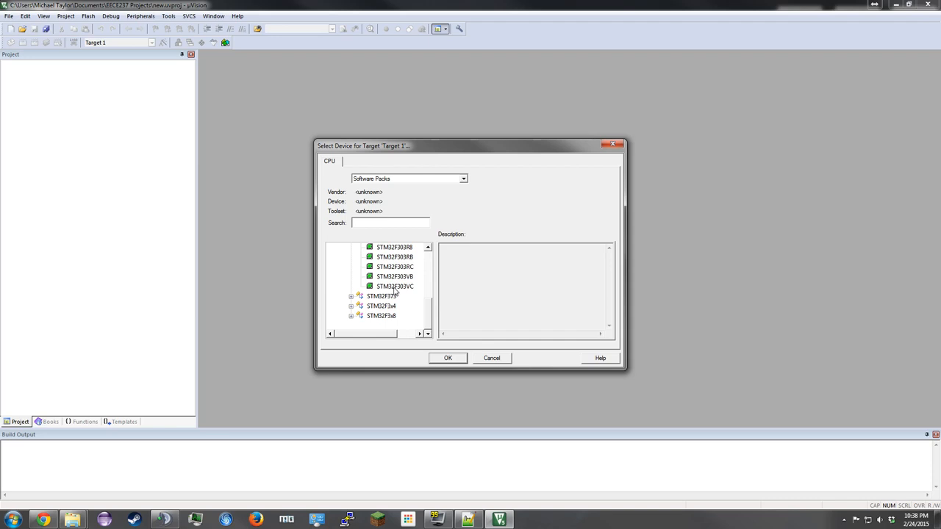
Step: Choose STM32F303VC as the target device
click(447, 358)
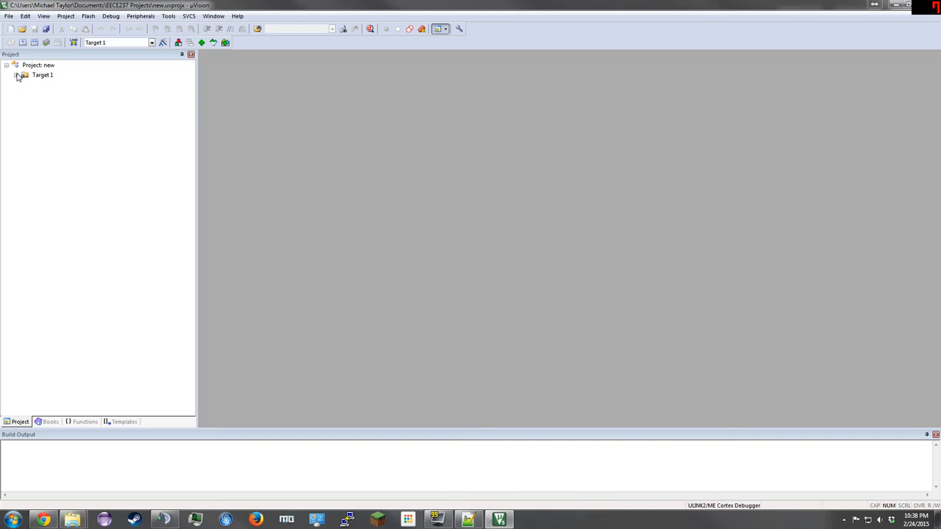
Step: Add a new assembly file named 'project' to Source Group 1
right_click(59, 85)
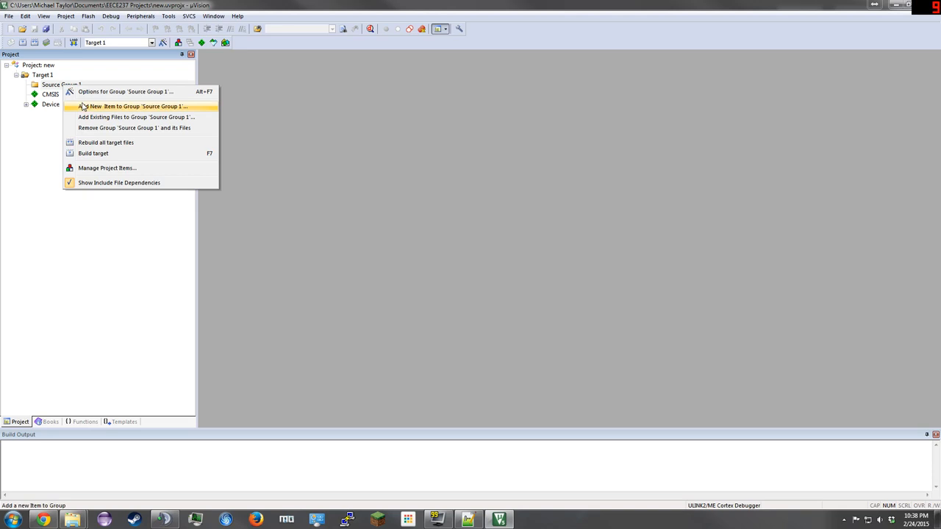
click(121, 108)
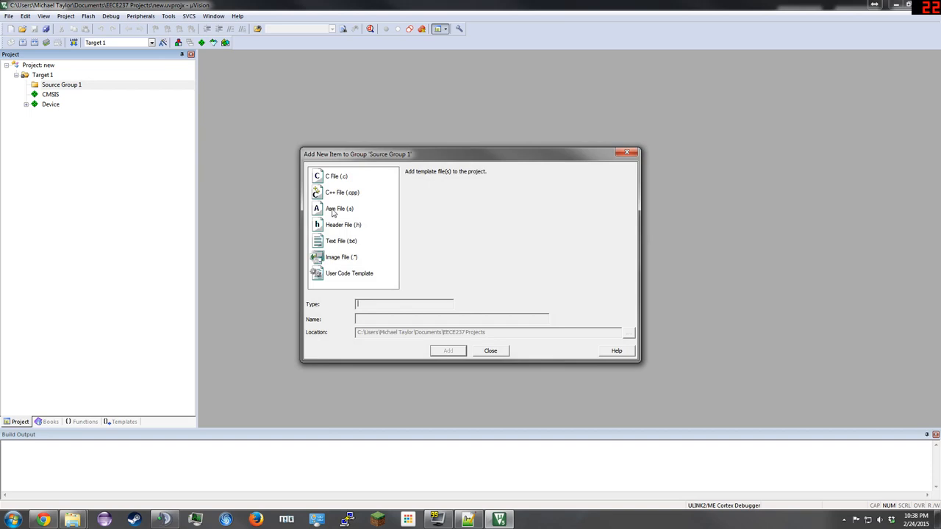
click(341, 208)
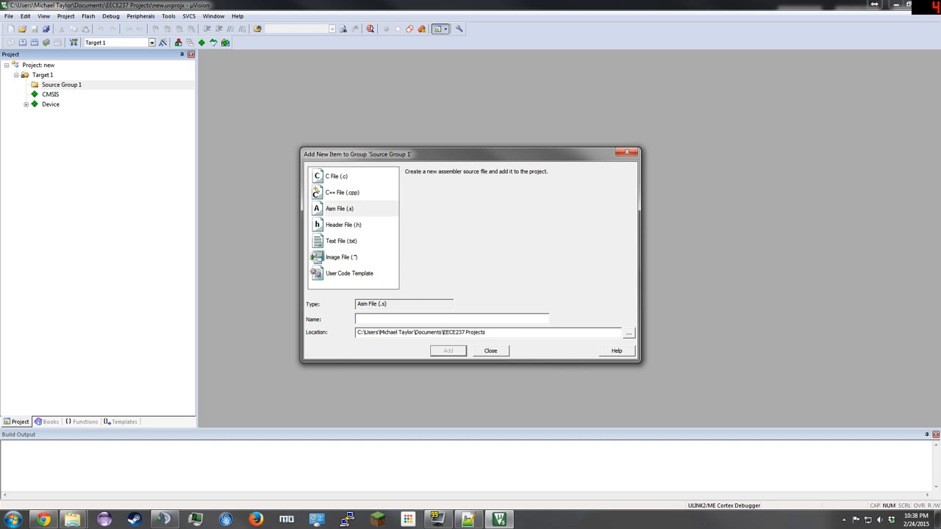
text(project)
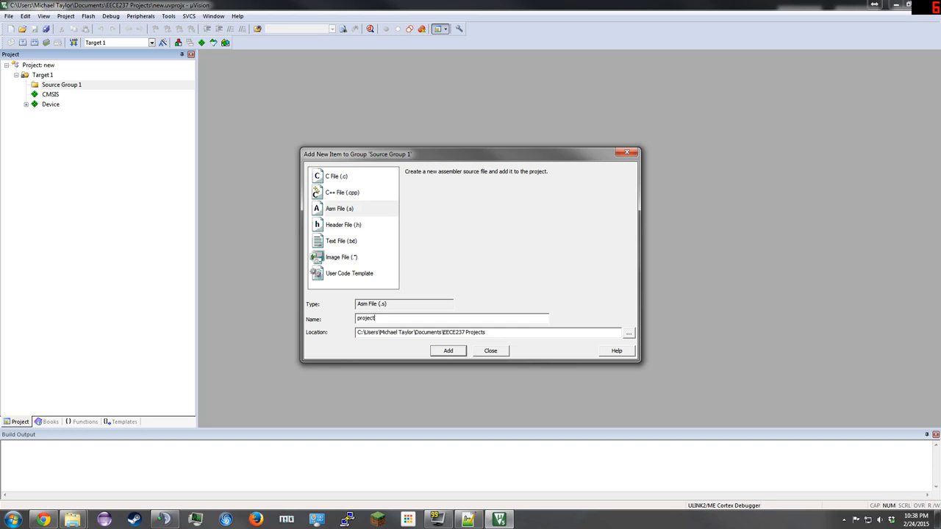
click(448, 350)
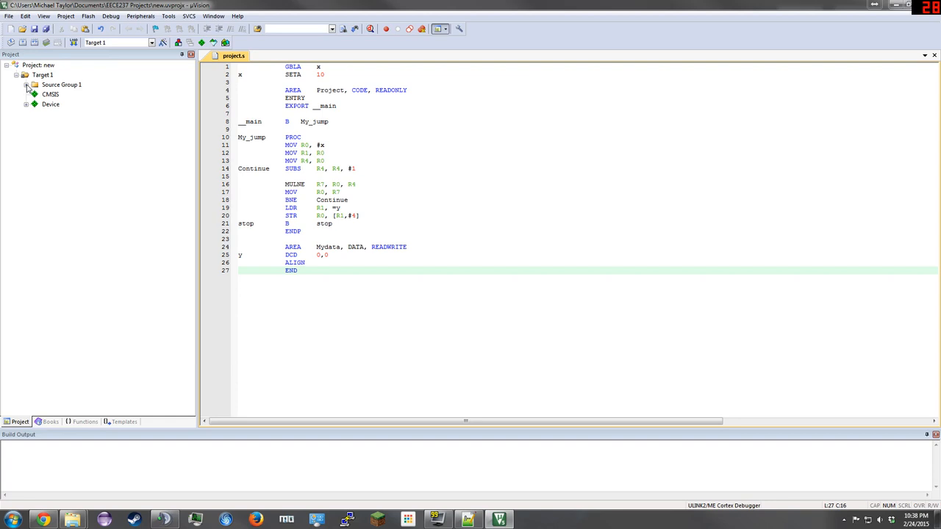
Step: Open startup_stm32f303xc.s and comment out the SystemInit import and call
click(25, 91)
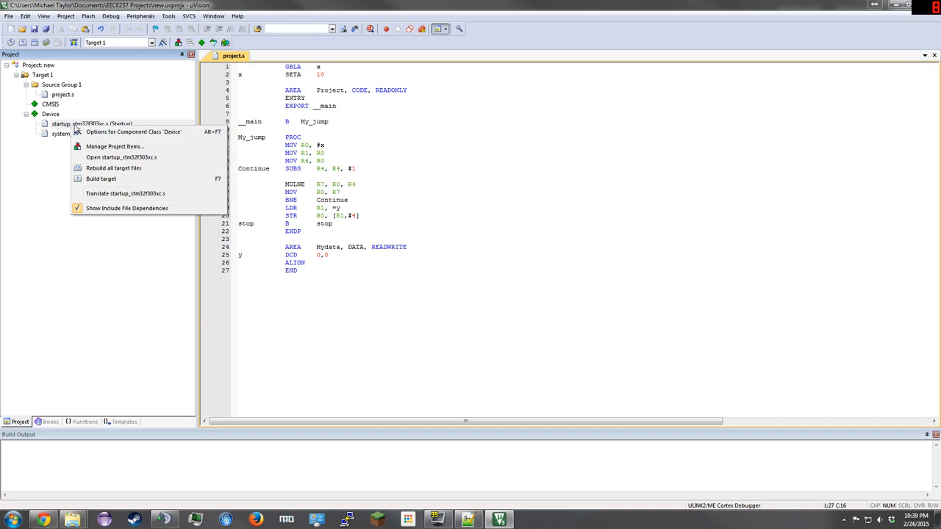
mouse_move(125, 156)
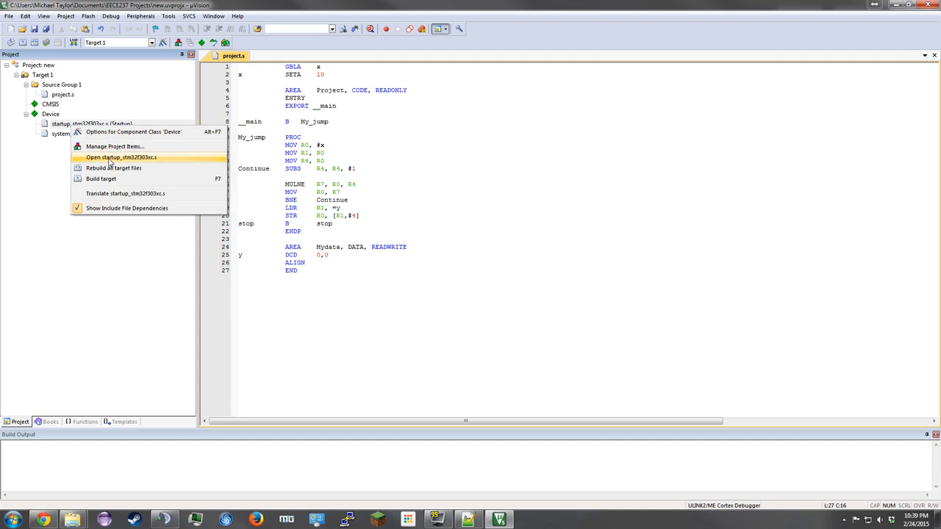
click(116, 157)
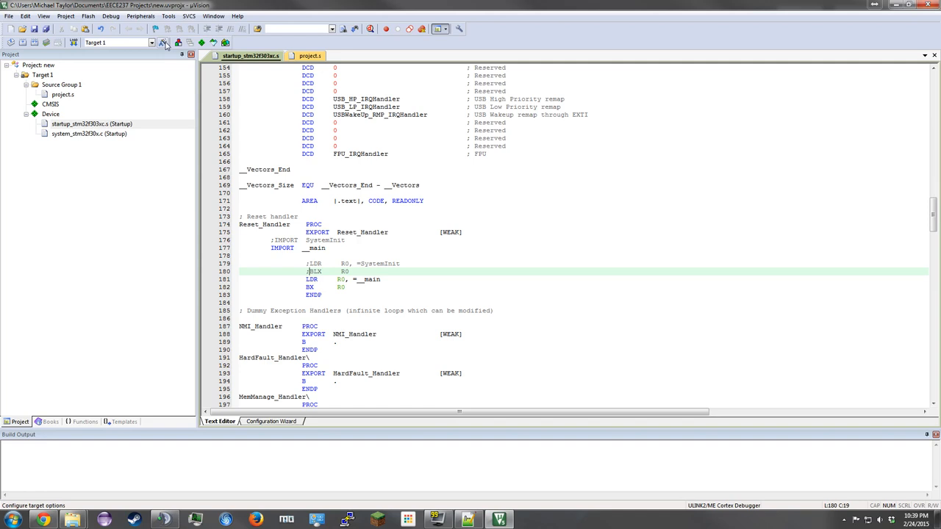
click(165, 38)
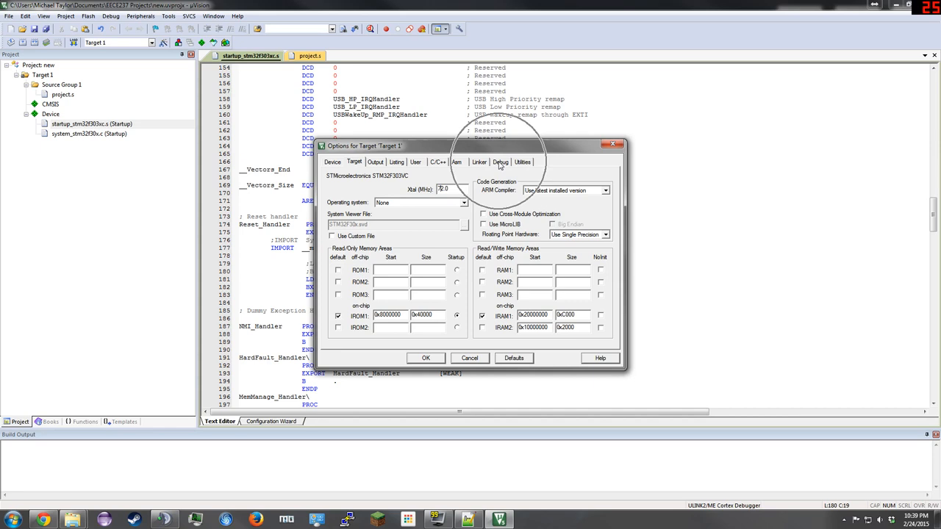
Step: Select Use Simulator in the target's Debug settings and confirm
click(500, 162)
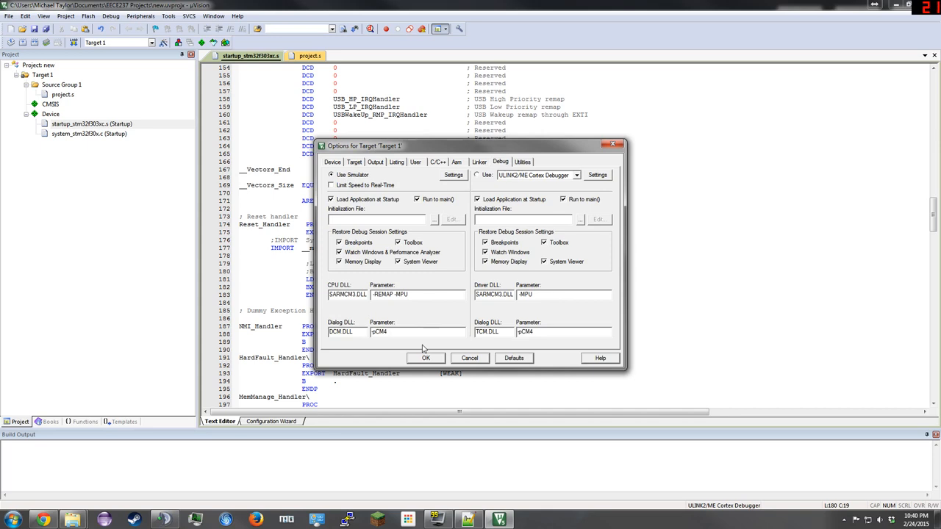
click(425, 358)
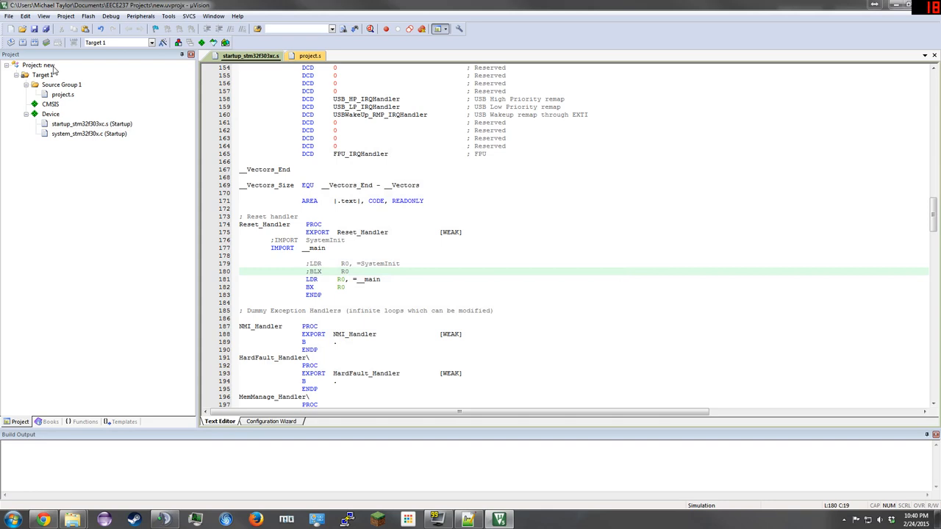
mouse_move(9, 42)
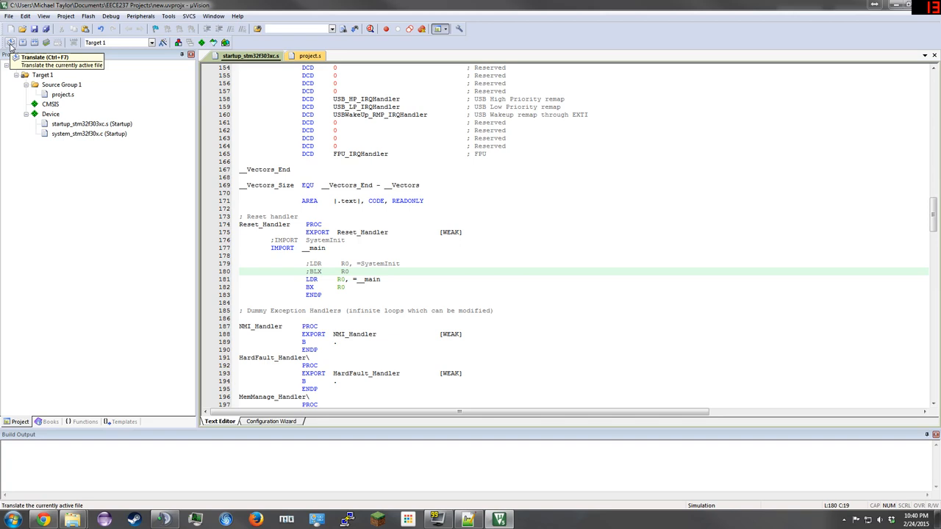
Step: Build the project to produce new.axf with 0 errors and 0 warnings
click(10, 40)
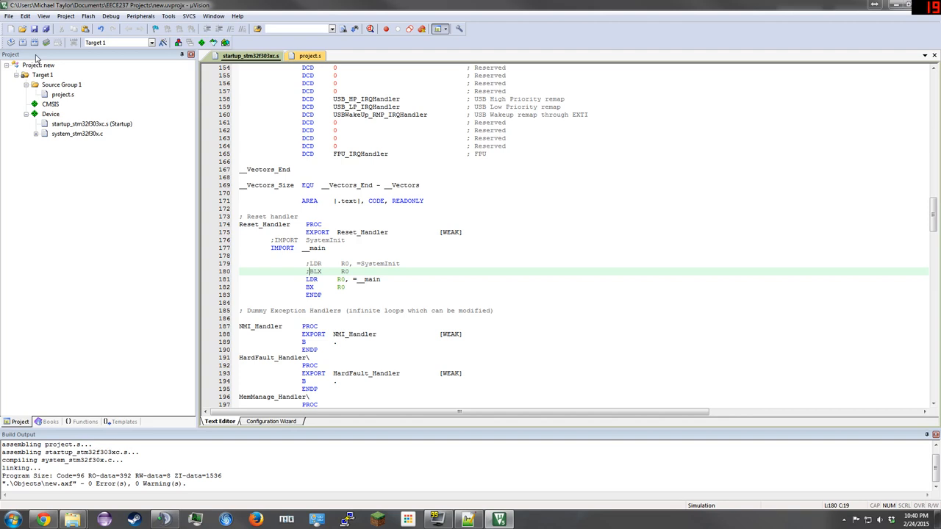
click(36, 41)
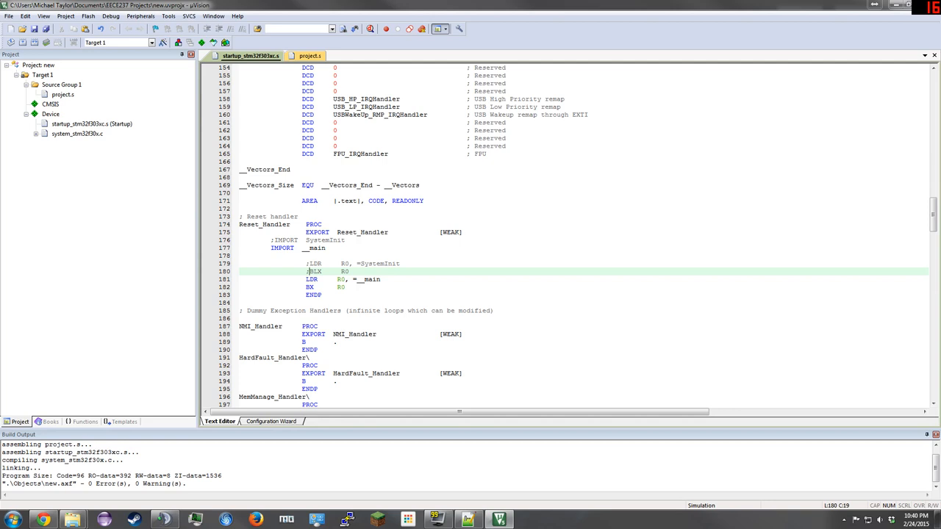
click(110, 21)
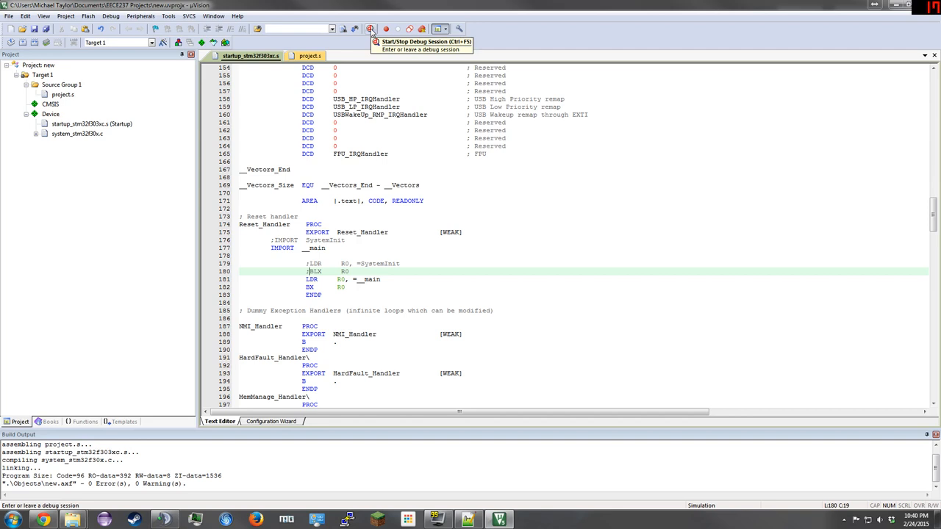
Step: Start the simulator debug session and dismiss the evaluation mode notice
click(366, 30)
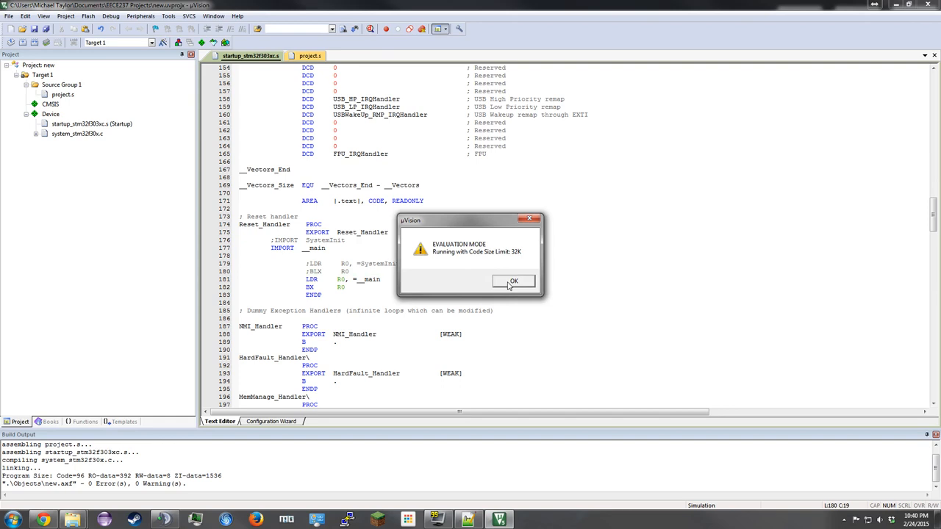
click(514, 281)
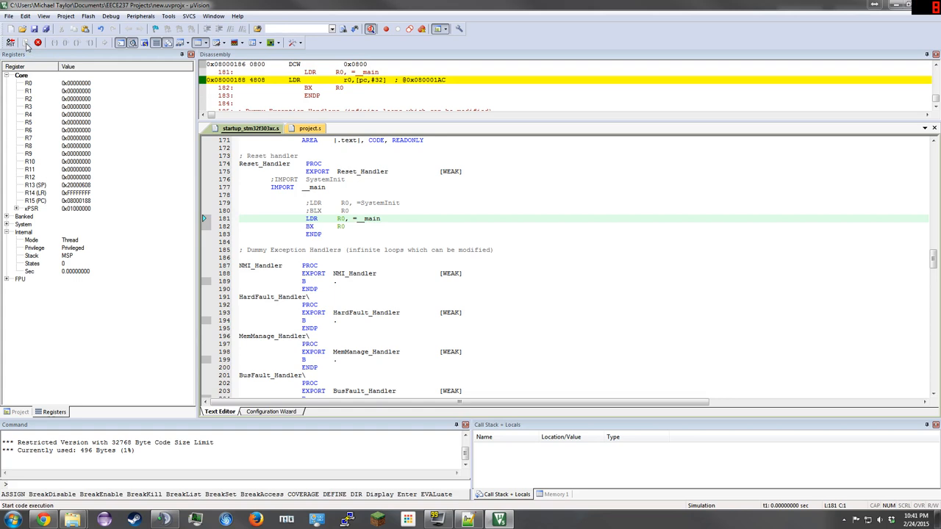
mouse_move(50, 41)
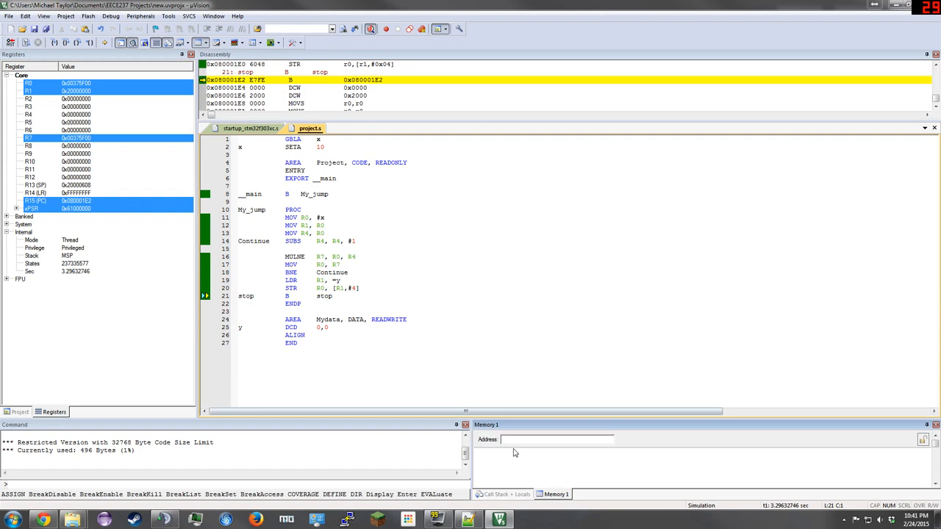
Step: Enter address 0x2 in the Memory 1 view
text(0x2)
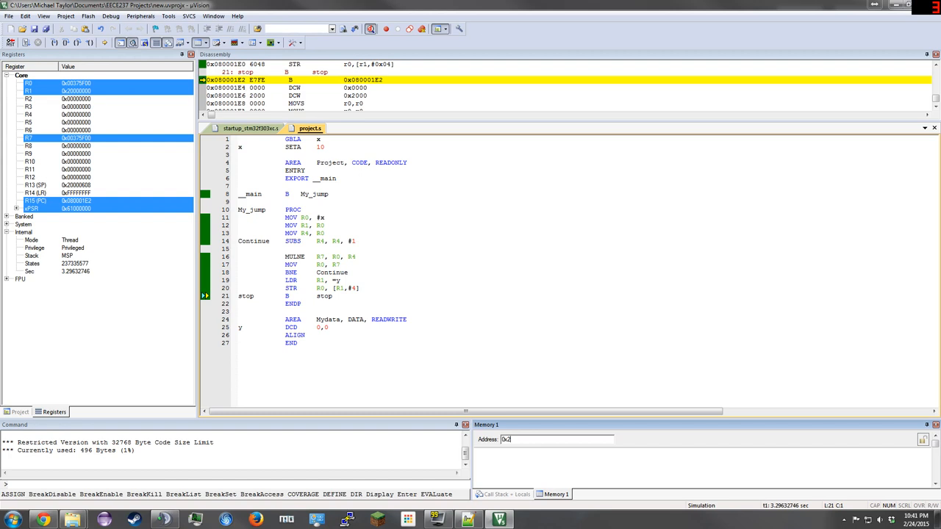